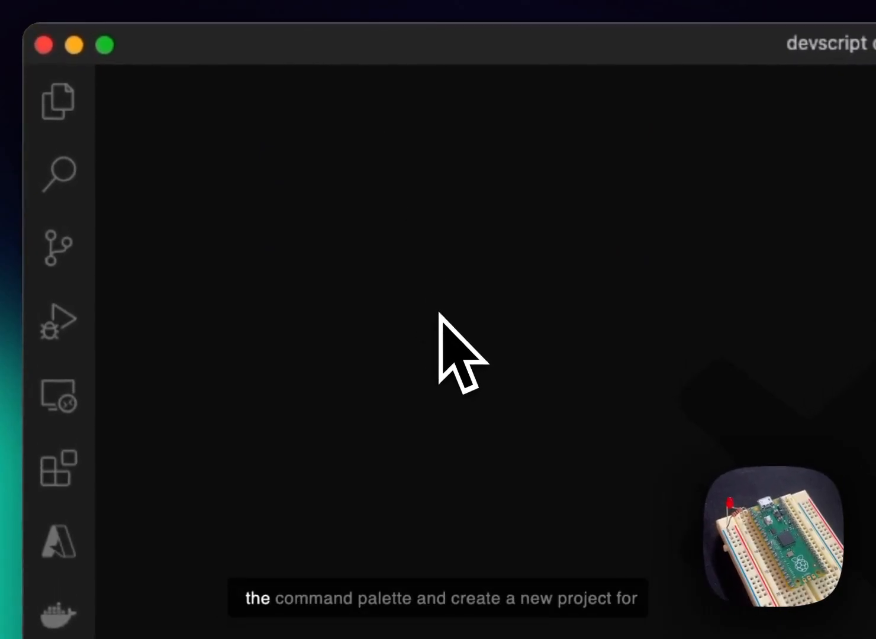
Create a new DeviceScript project via 'DeviceScript: Create New Project...' in the Command Palette.
text(>Devicescript)
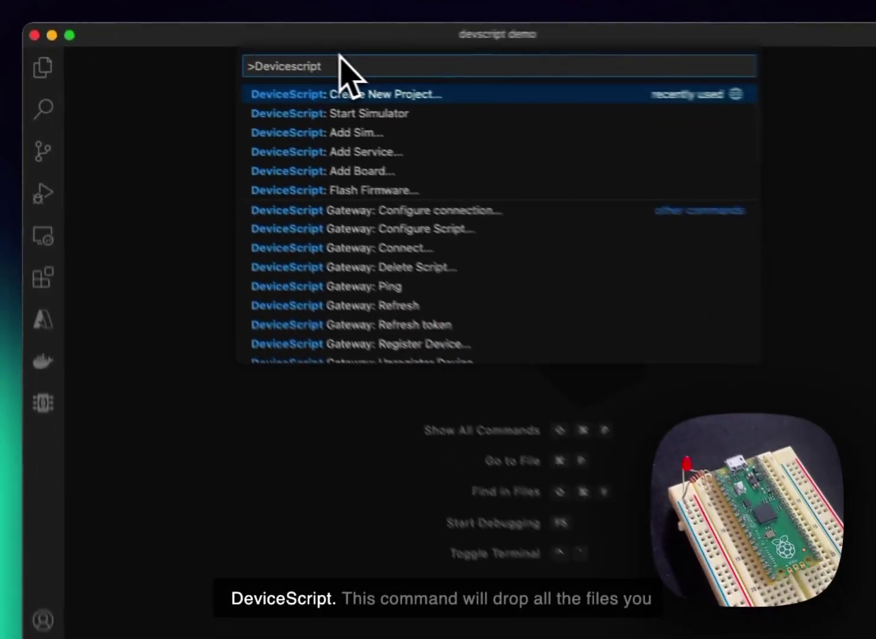
click(367, 94)
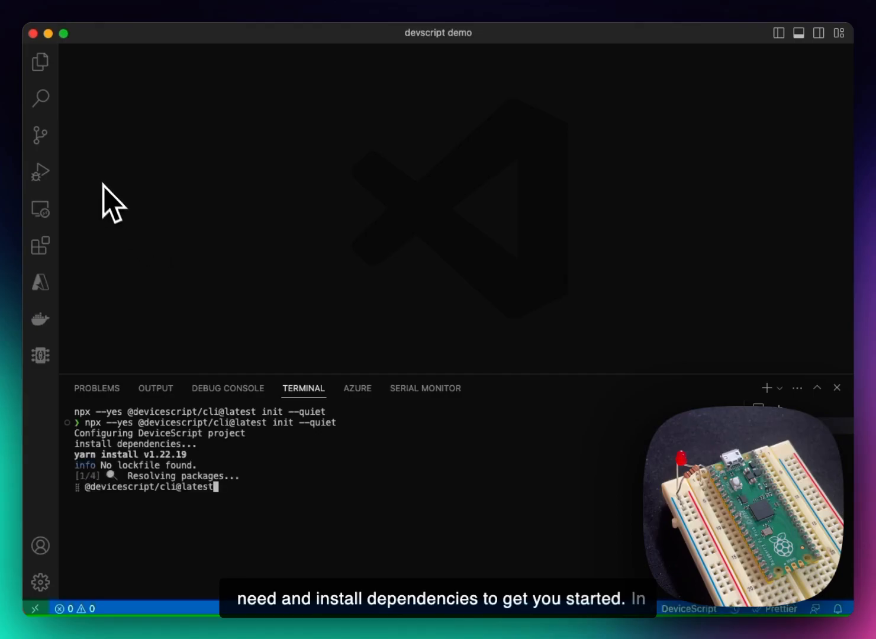
Open src/main.ts from the project's Explorer tree.
click(41, 62)
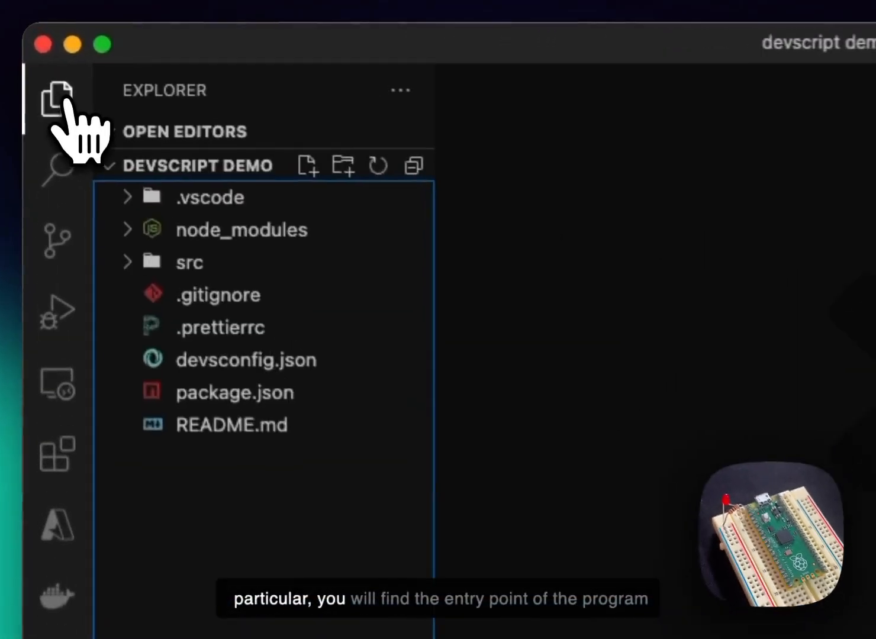
click(188, 262)
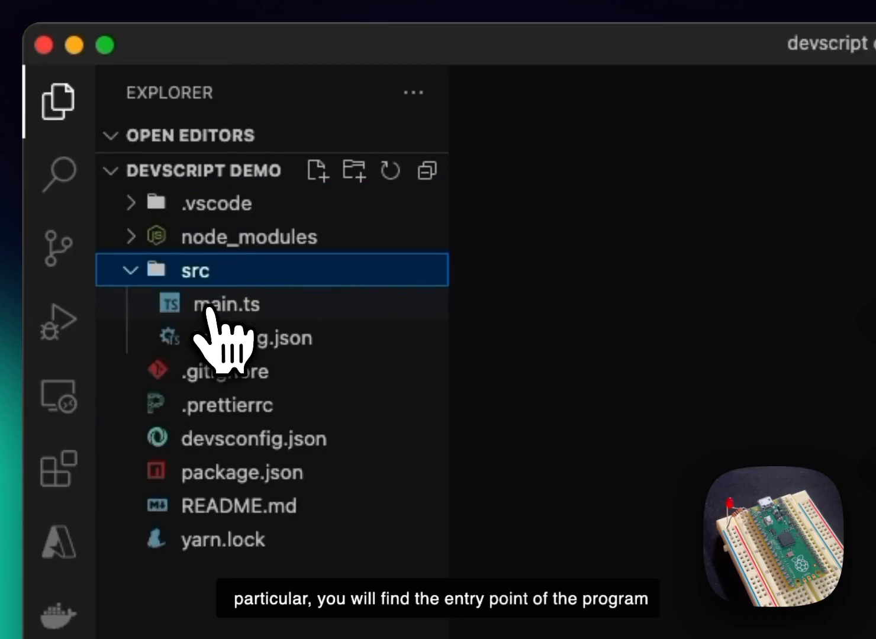
click(227, 304)
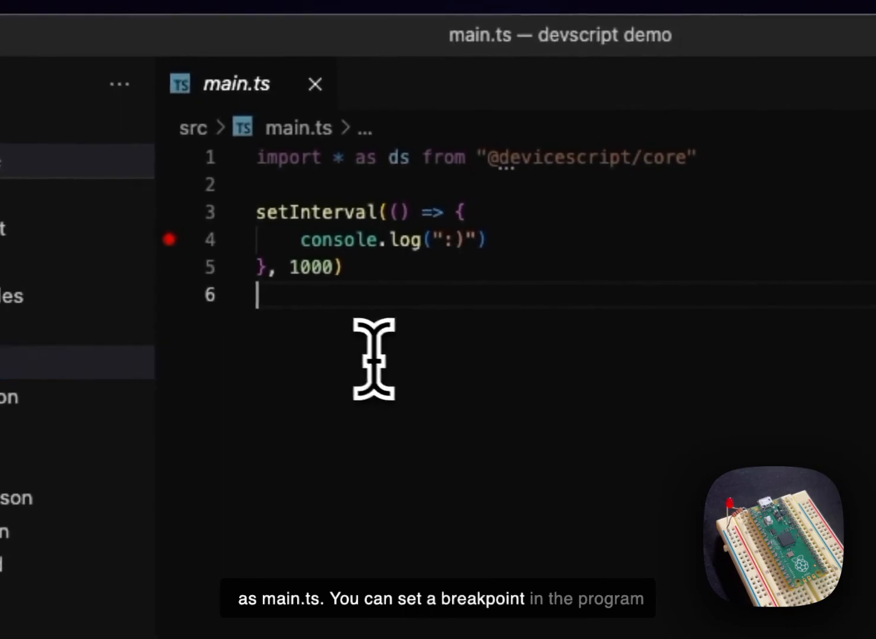
mouse_move(369, 263)
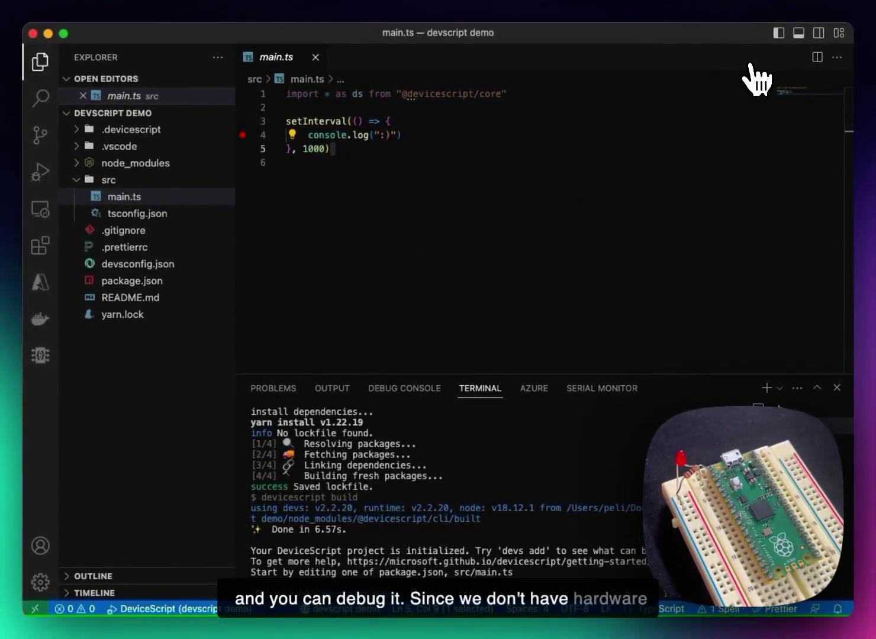
Debug main.ts in the DeviceScript simulator, then remove the line 4 breakpoint.
click(40, 173)
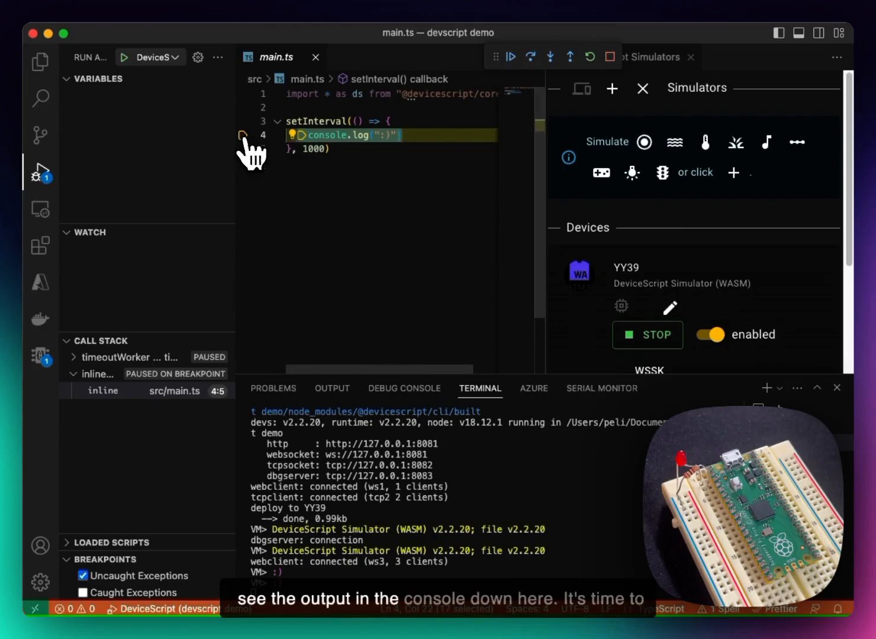
click(510, 57)
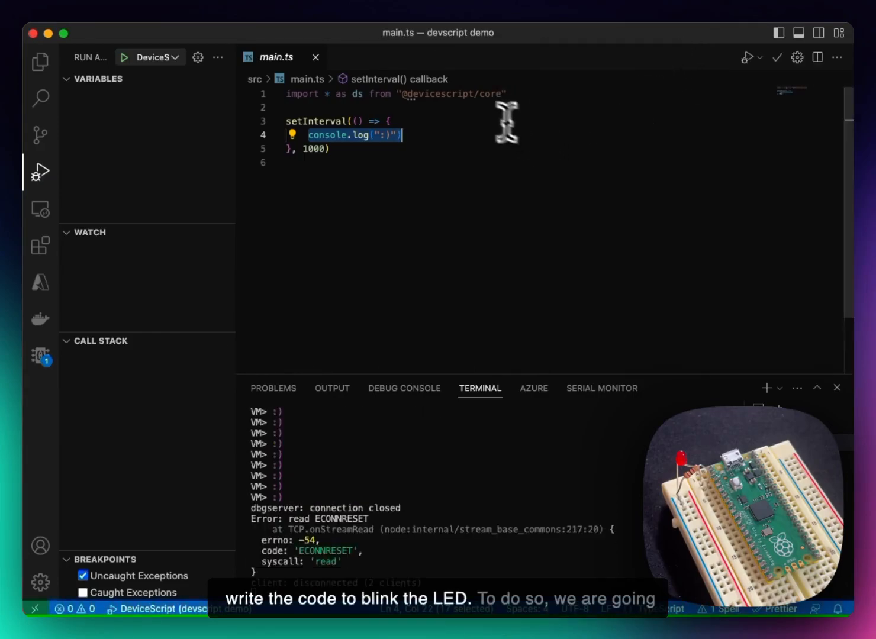
Add 'const lightBulb = new ds.LightBulb()' and mark the setInterval callback async.
text(const)
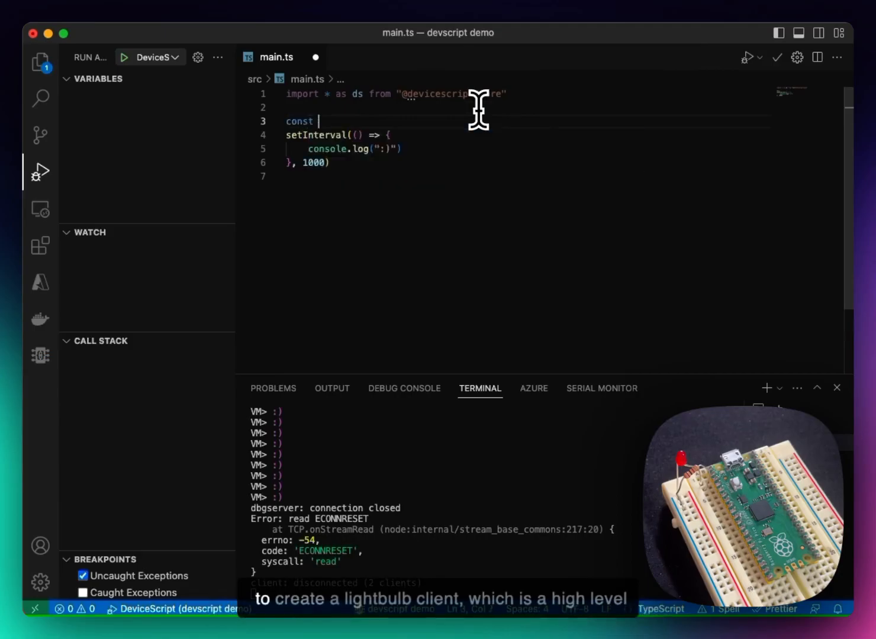
text(lightBlub)
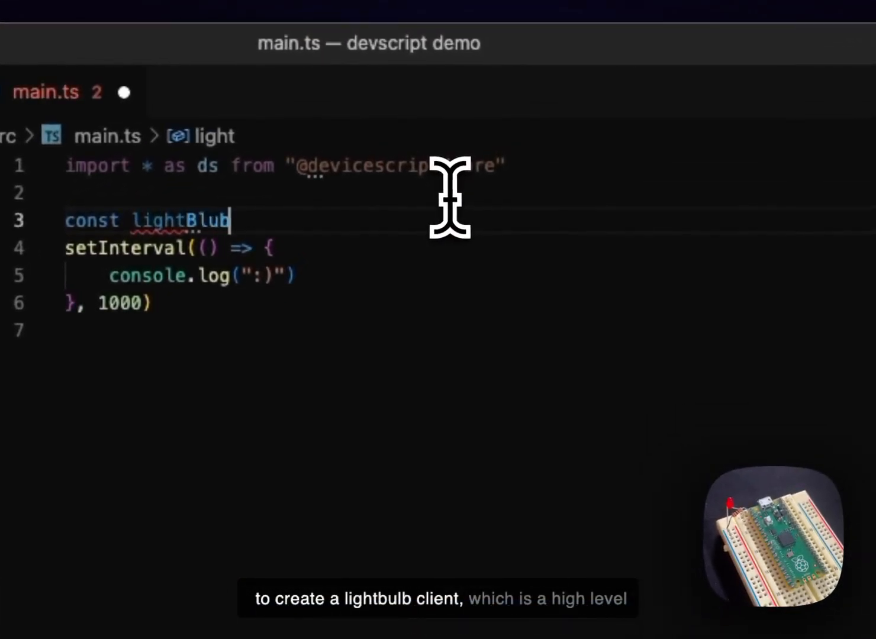
text(lightBulb)
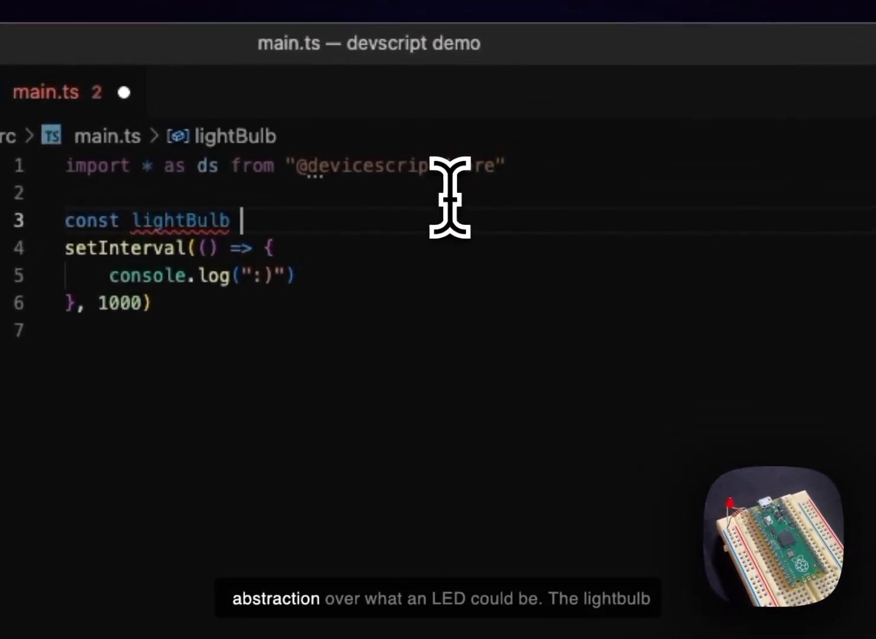
text(= new ds.)
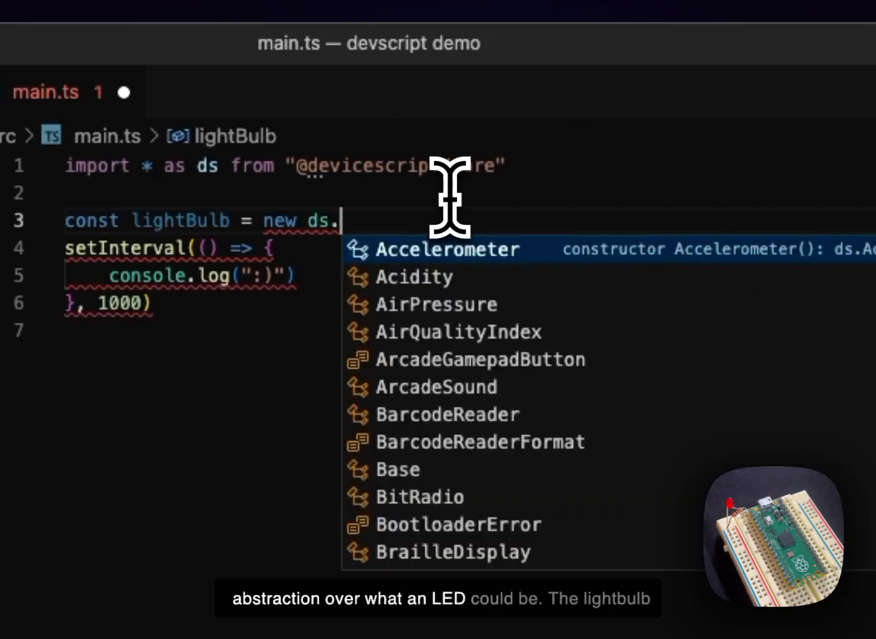
text(LightBulb)
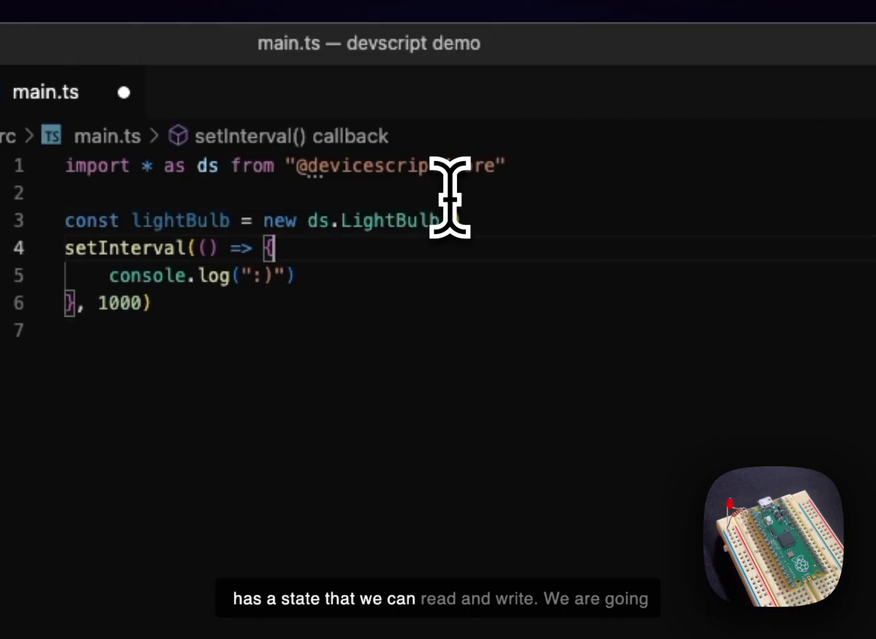
text(a)
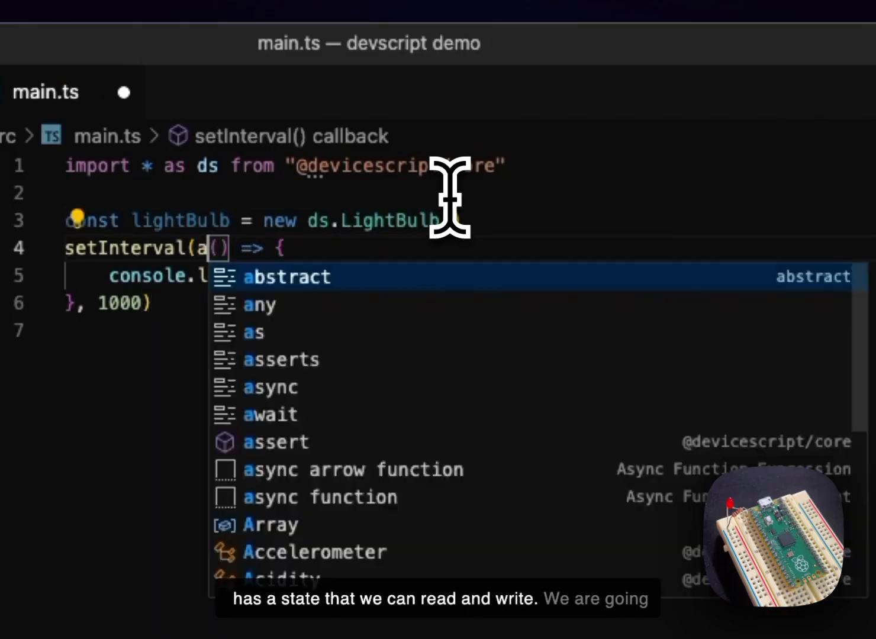
text(sync)
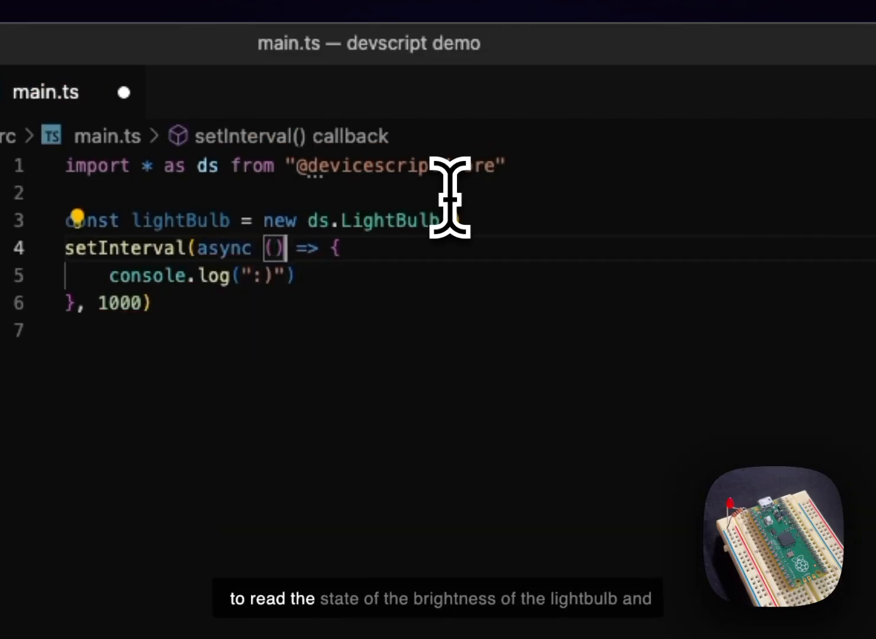
Add 'const brightness = await lightBulb.brightness.read' inside the interval callback.
key(Enter)
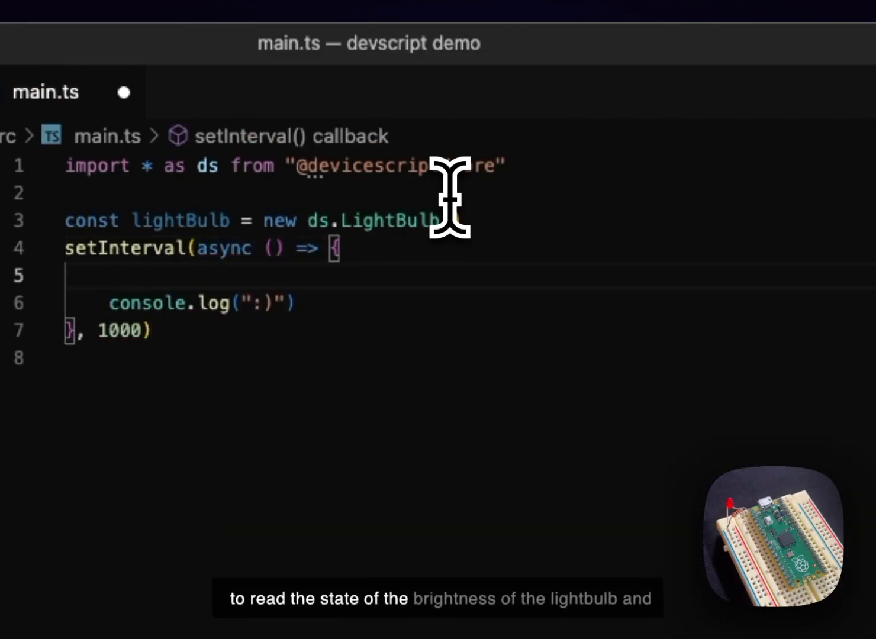
text(const b)
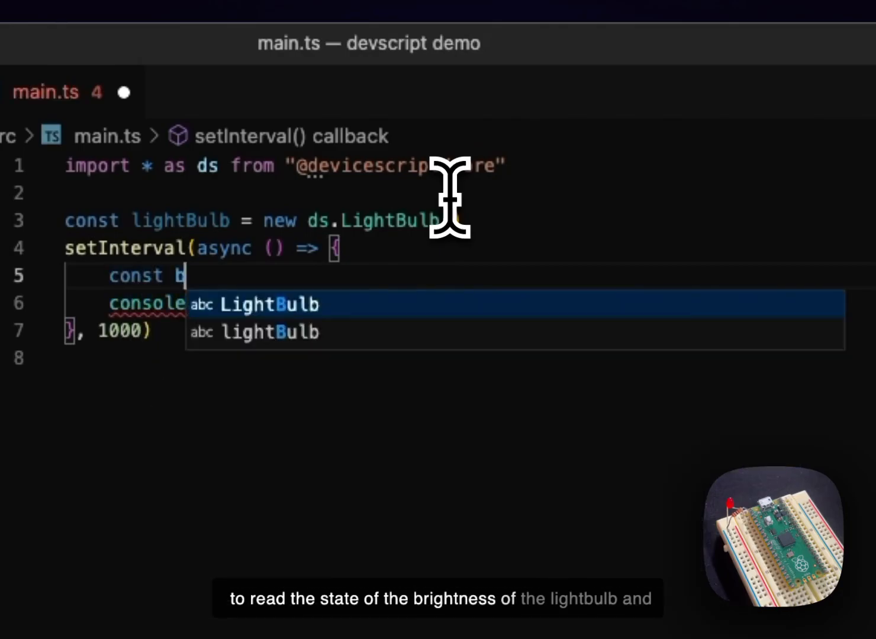
text(rightnes)
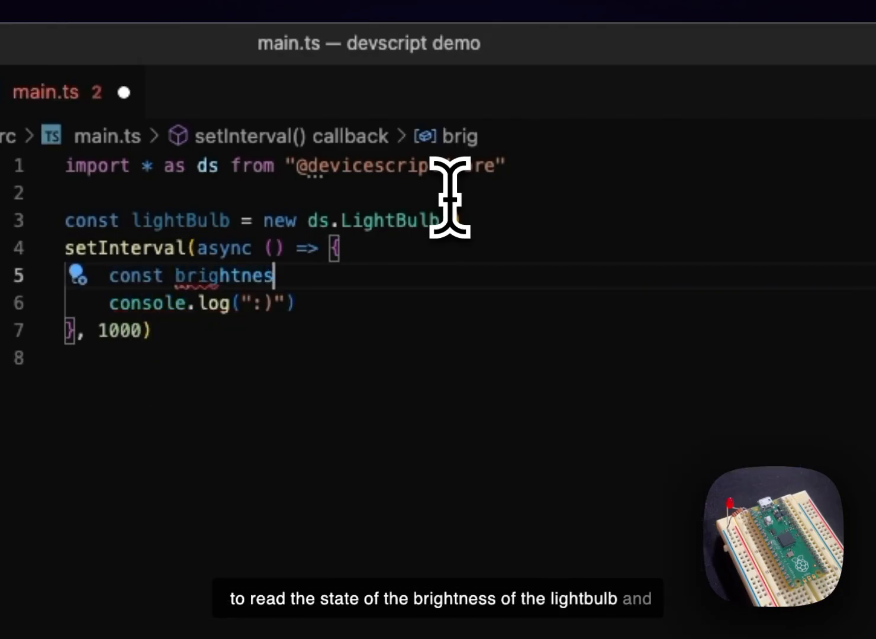
text(s = await)
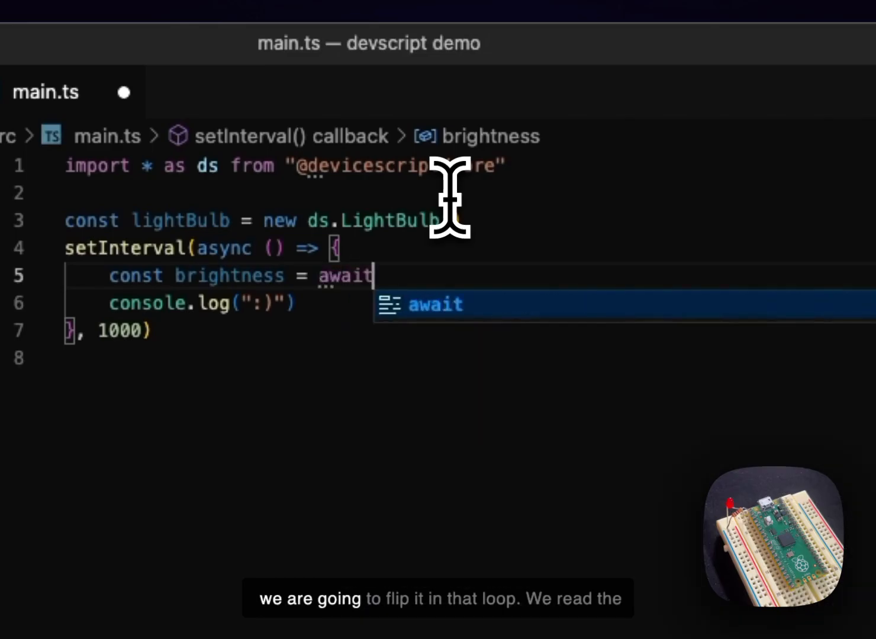
text(lightBulb.)
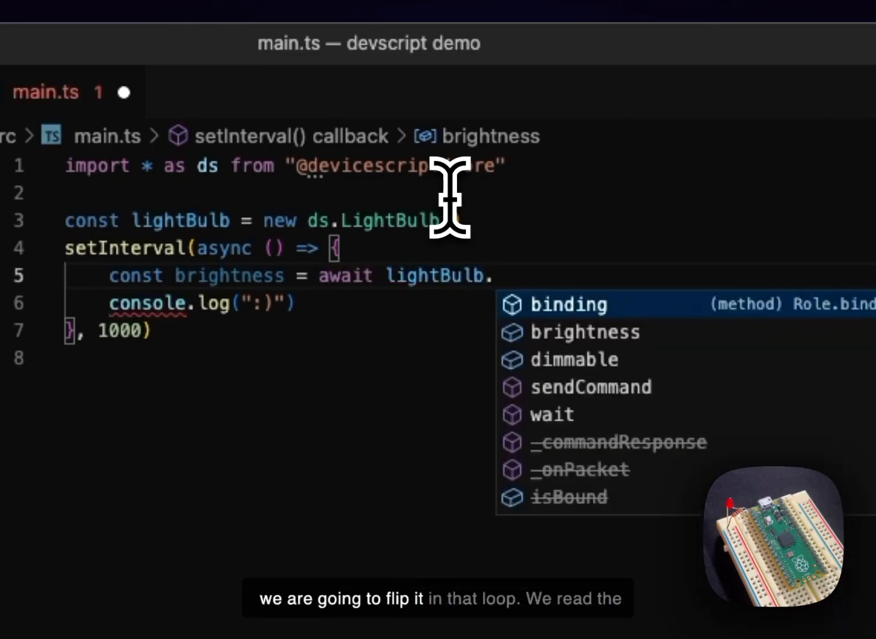
text(brightness.read()
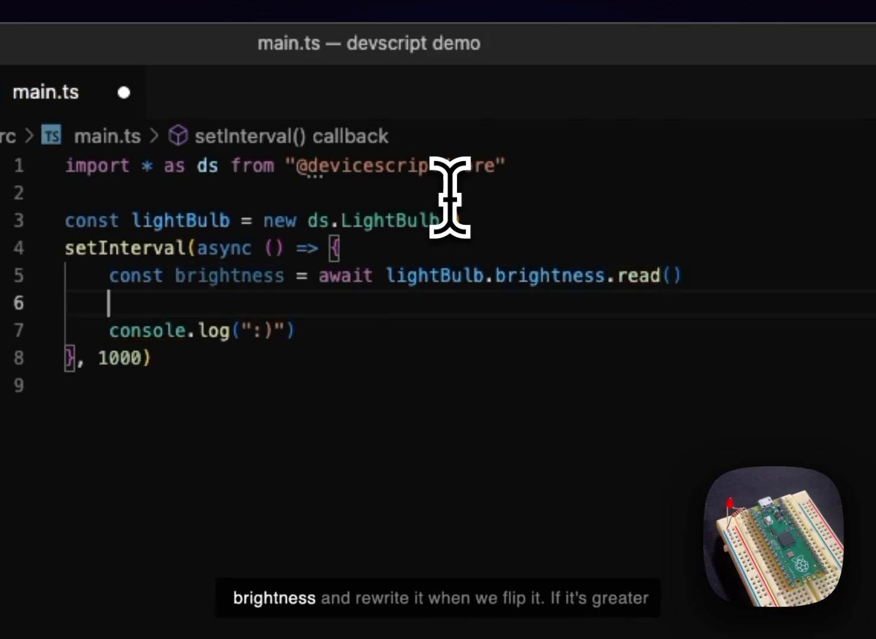
Write back the flipped value with lightBulb.brightness.write(brightness > 0 ? 0 : 1).
text(await lig)
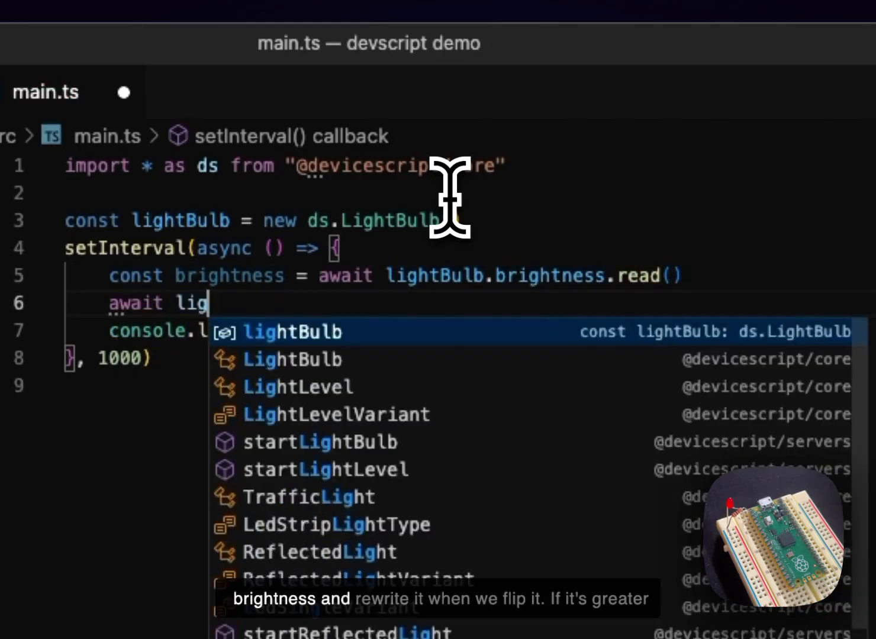
text(htBulb.b)
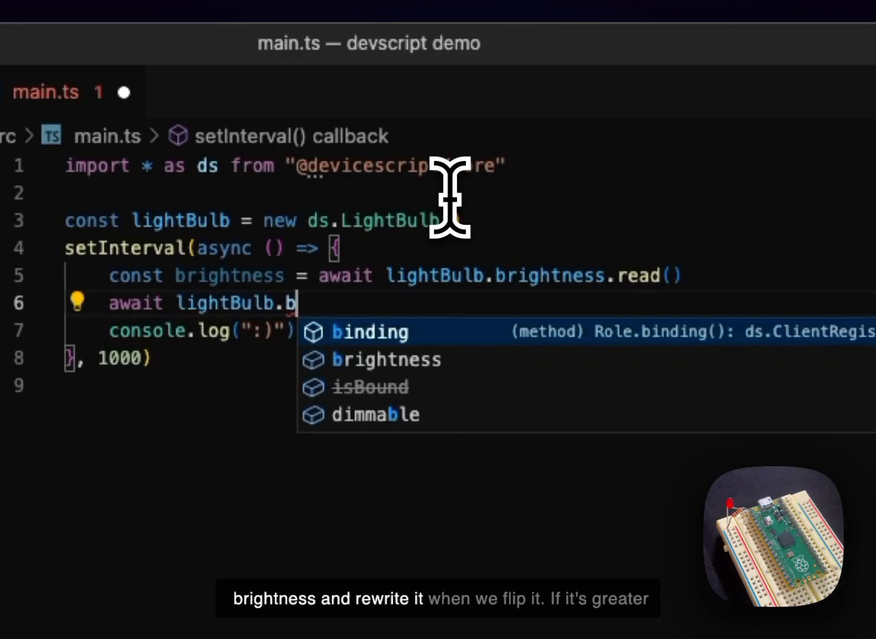
text(rightness.write)
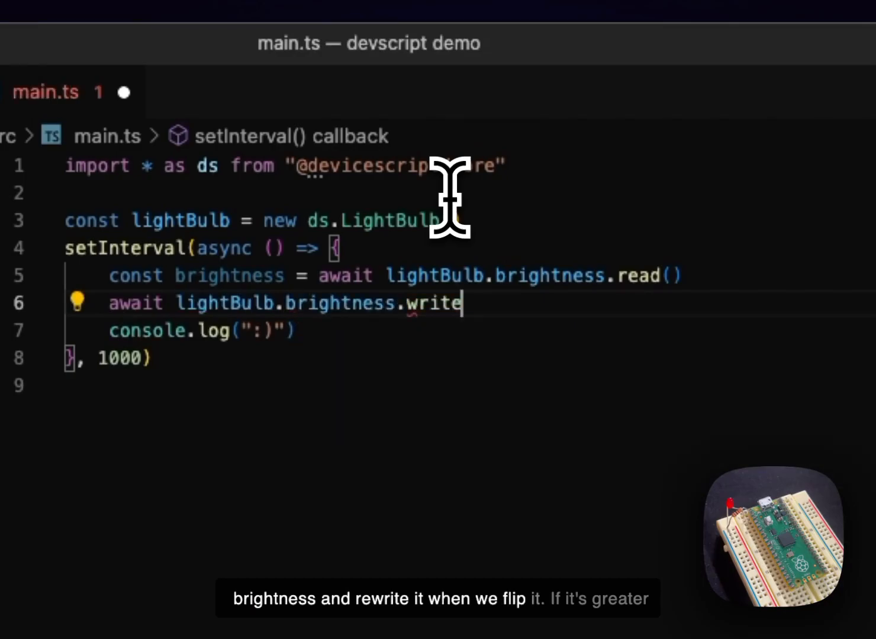
text((brightness > 0))
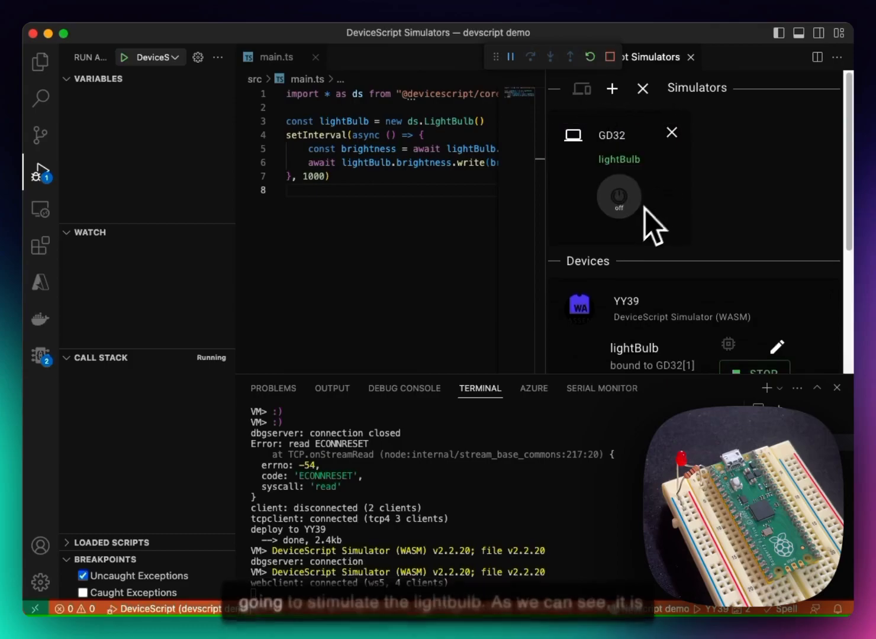
Watch the simulated GD32 lightBulb toggle on and off, then close the simulators.
click(618, 196)
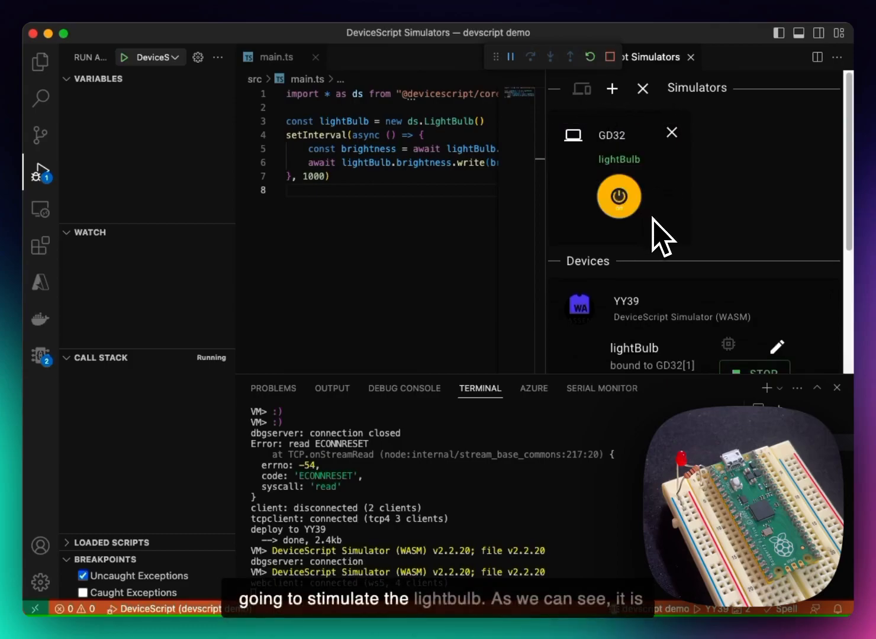
click(619, 196)
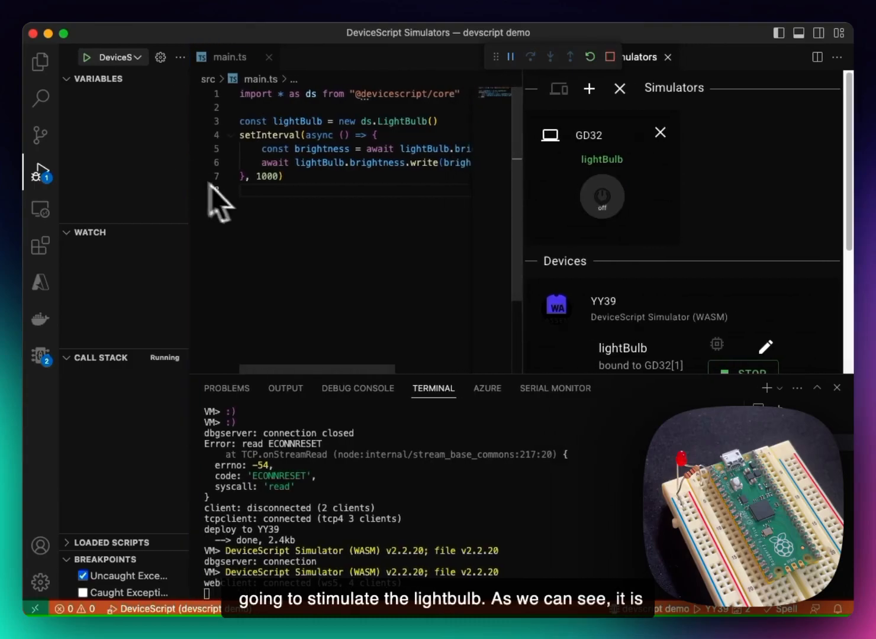
mouse_move(449, 219)
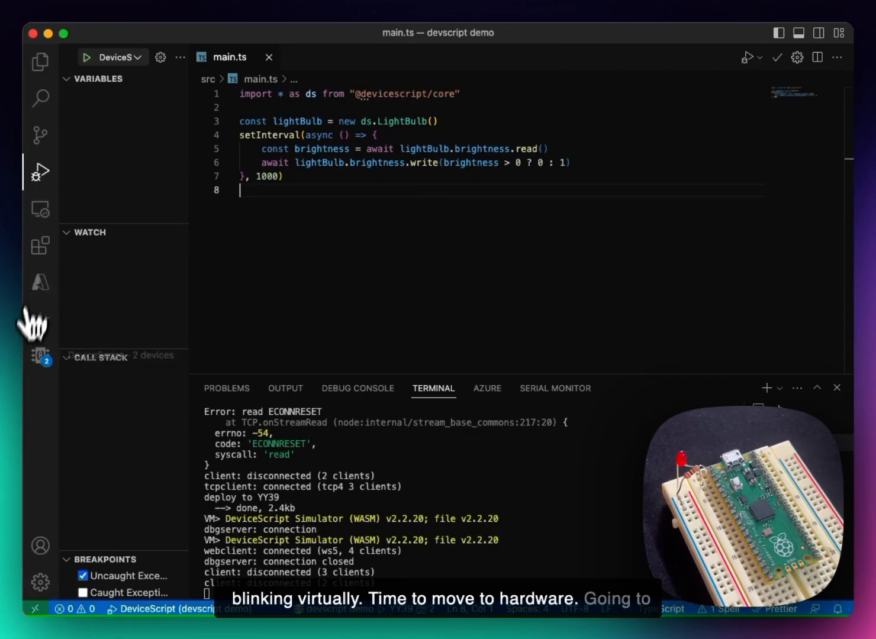
Flash the DeviceScript runtime onto a Raspberry Pi Pico from the Devices view.
click(39, 354)
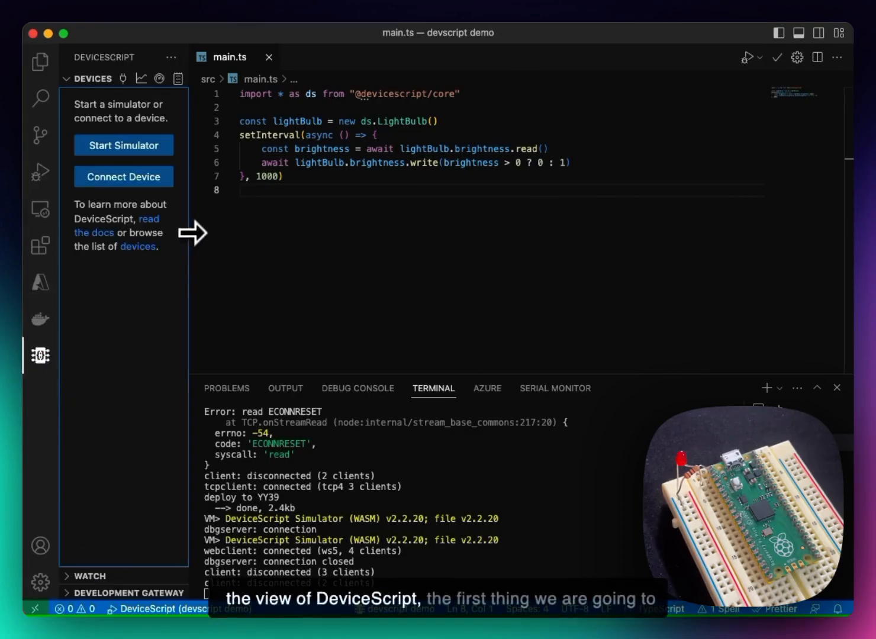
drag(189, 231, 281, 231)
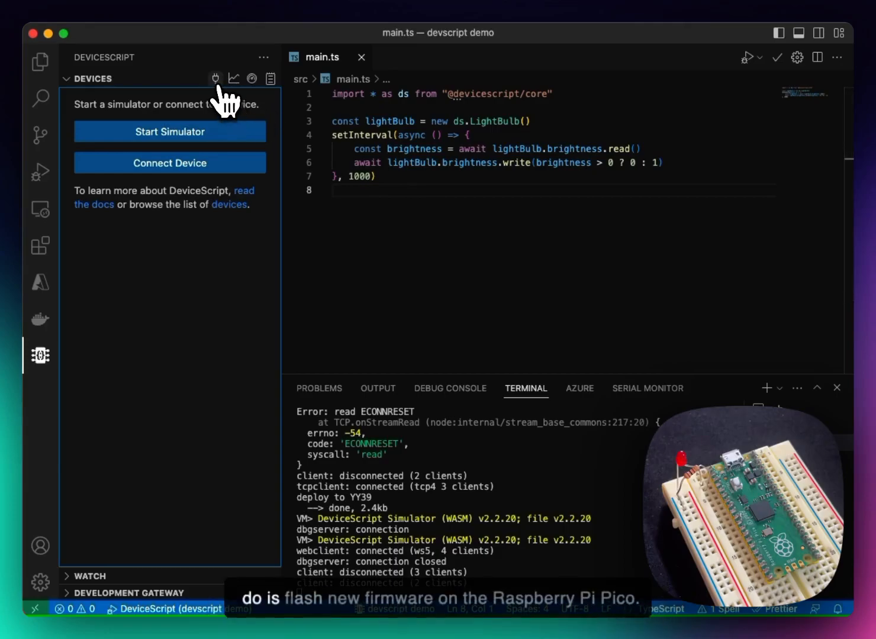
click(215, 78)
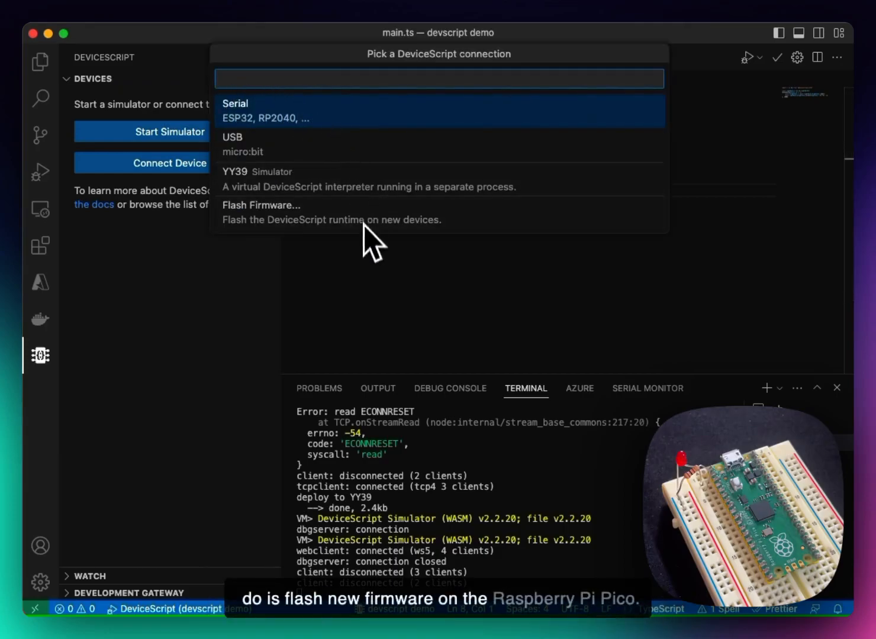
click(261, 205)
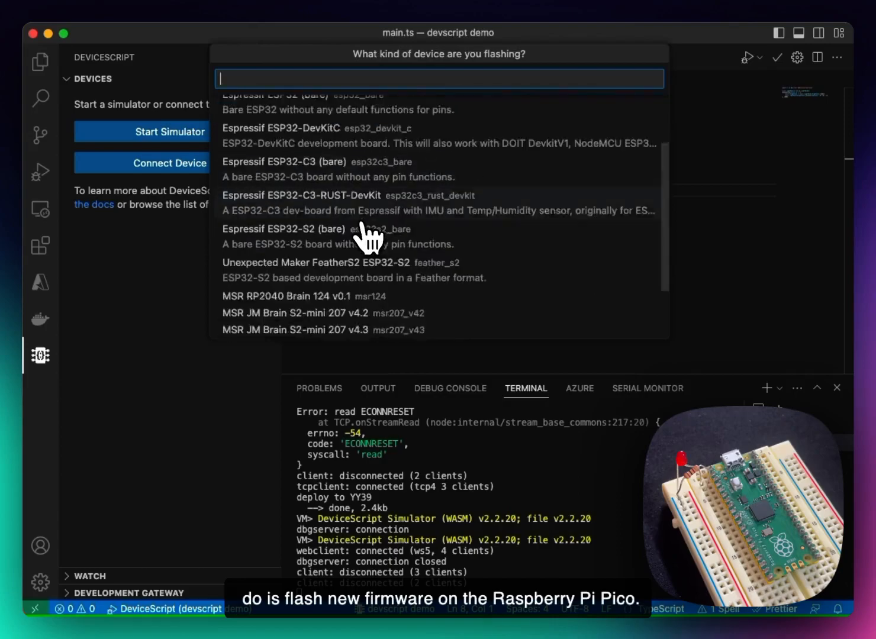
scroll(down, 3)
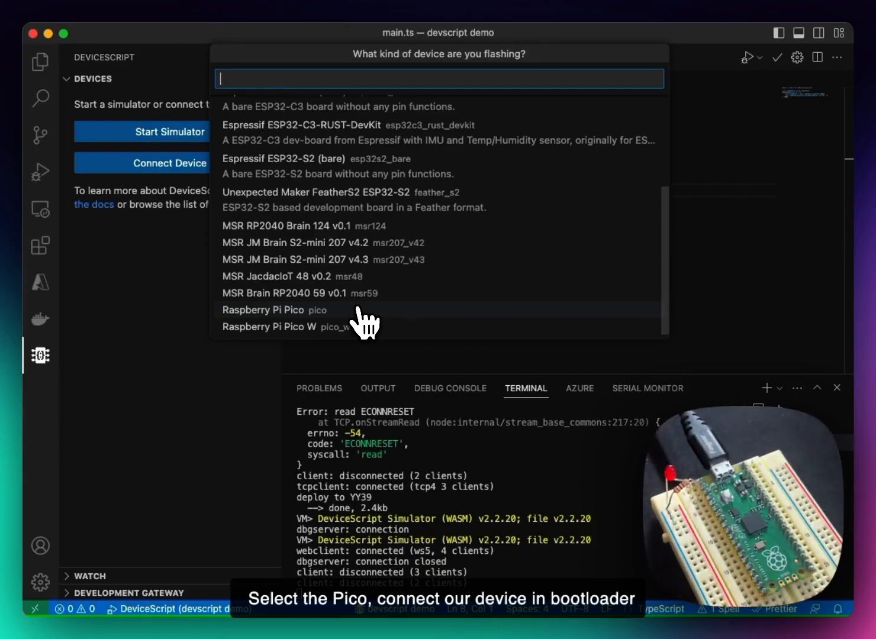
click(262, 310)
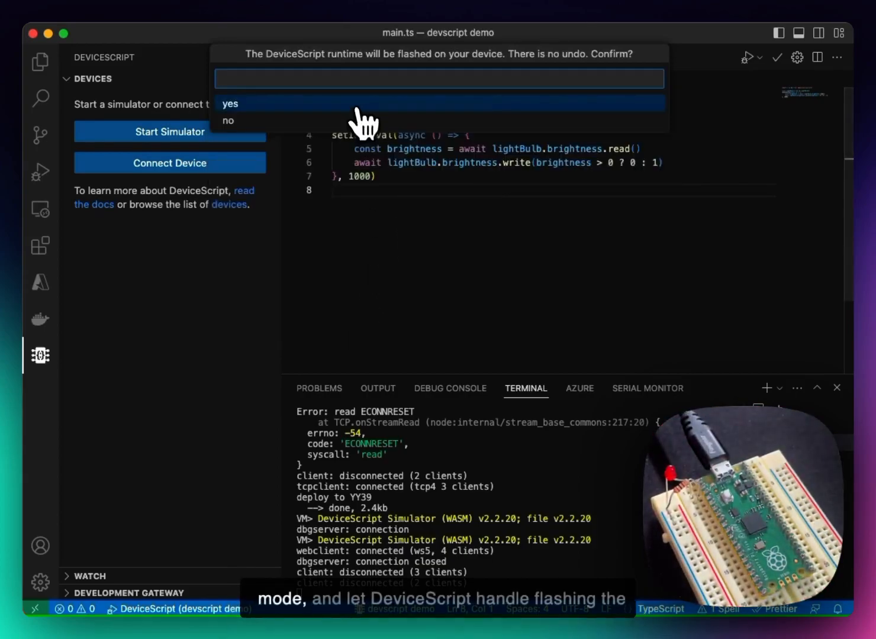
click(230, 104)
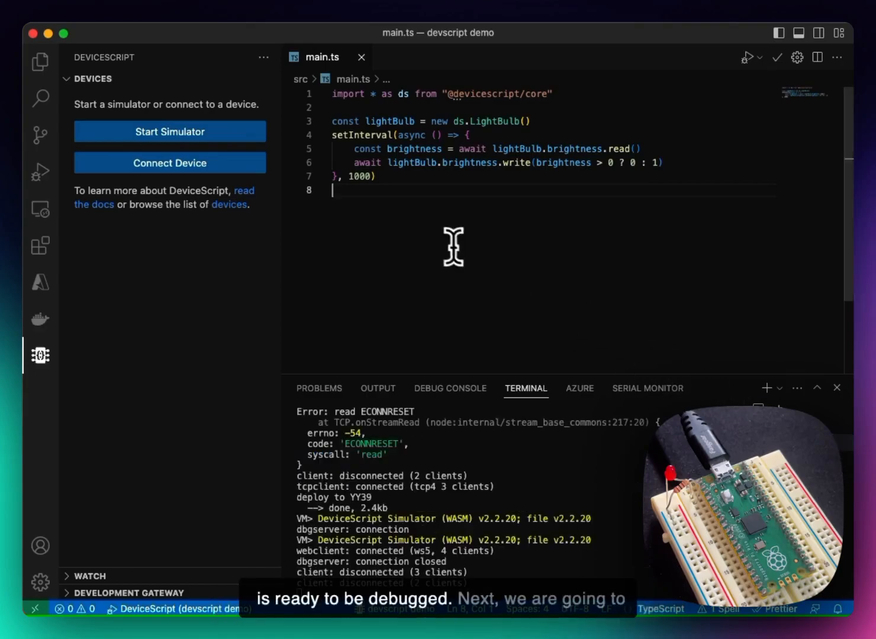
Connect to the flashed Pico, listed as VK94, and open the board gear icon.
click(170, 163)
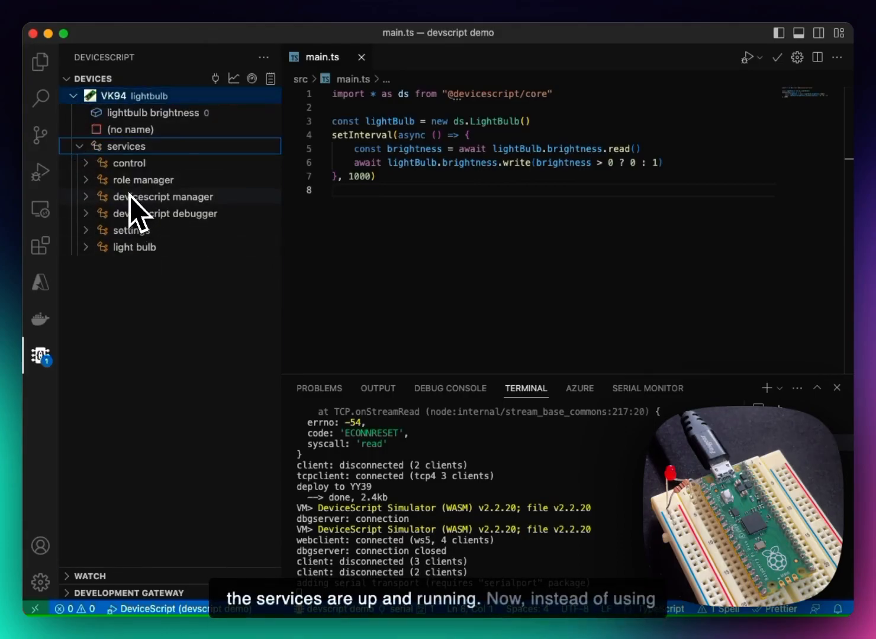
click(526, 122)
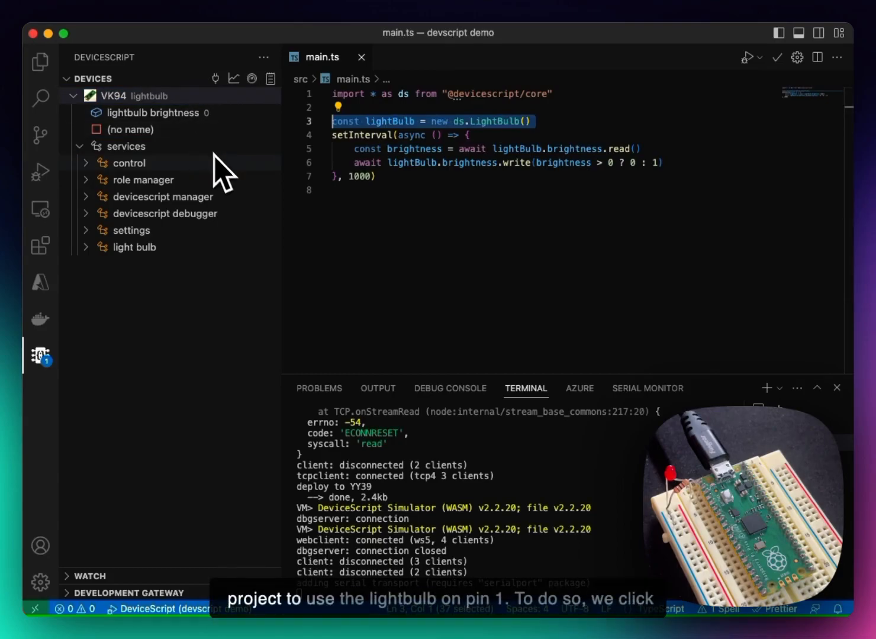
mouse_move(626, 149)
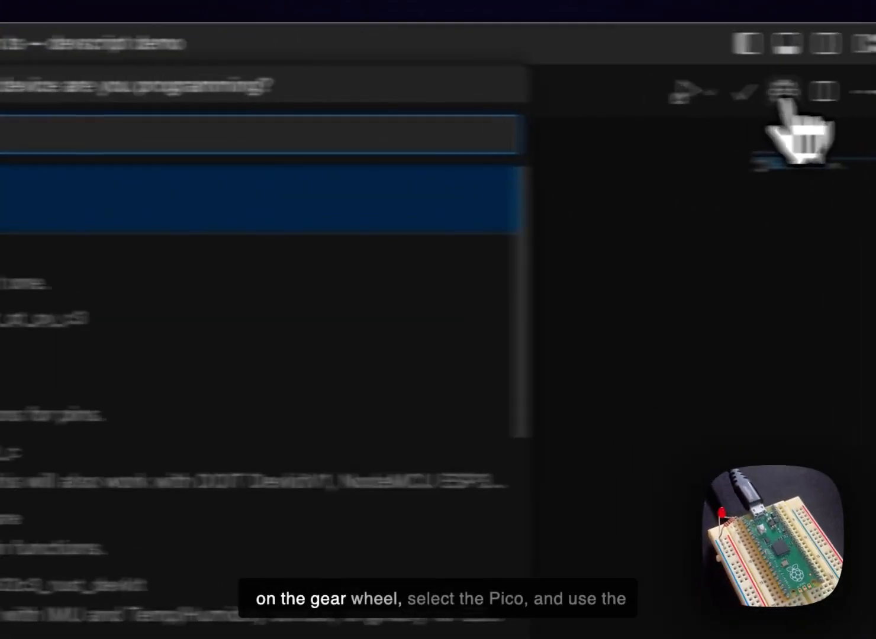
Choose Raspberry Pi Pico, add startLightBulb on pin P1, and select the setInterval block.
click(780, 92)
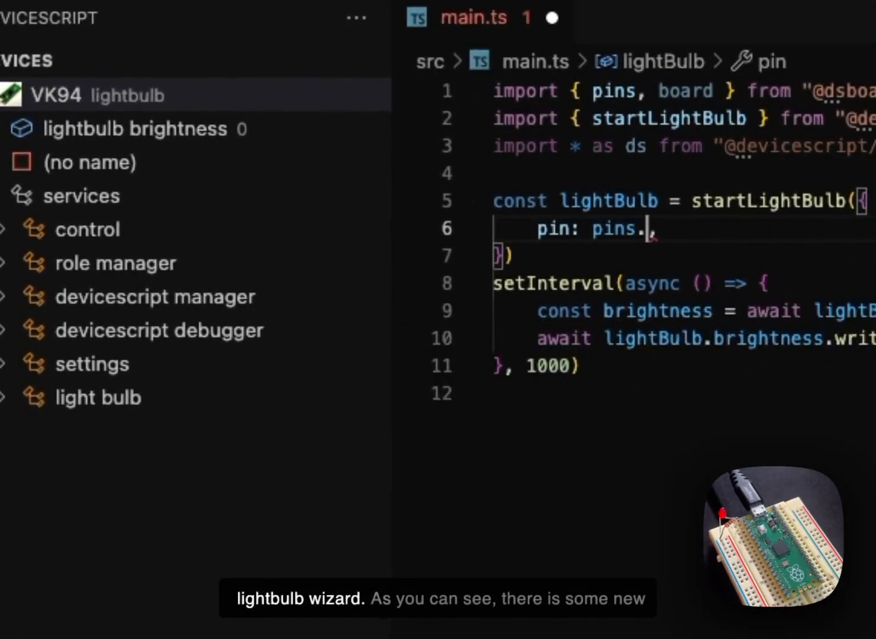
text(P1)
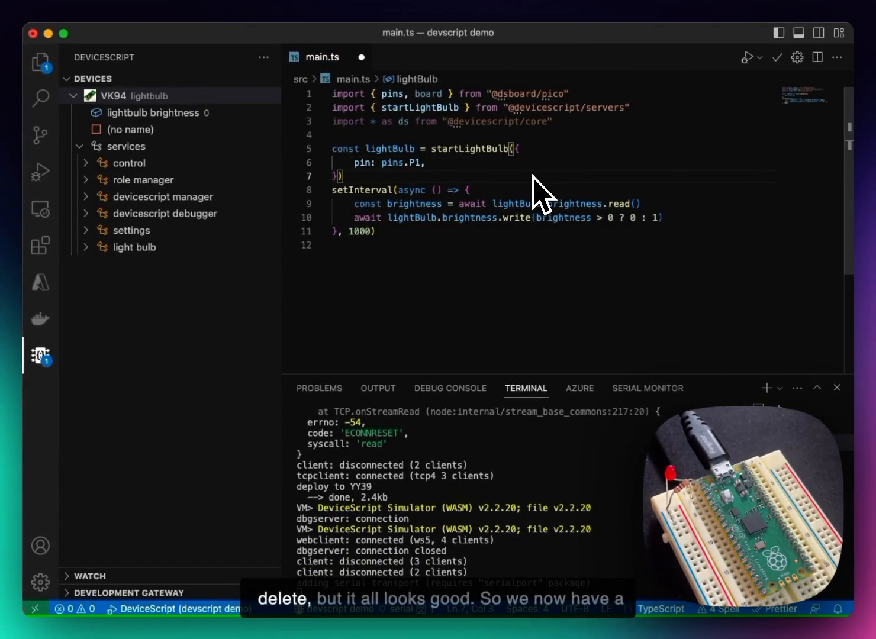
drag(332, 149, 342, 176)
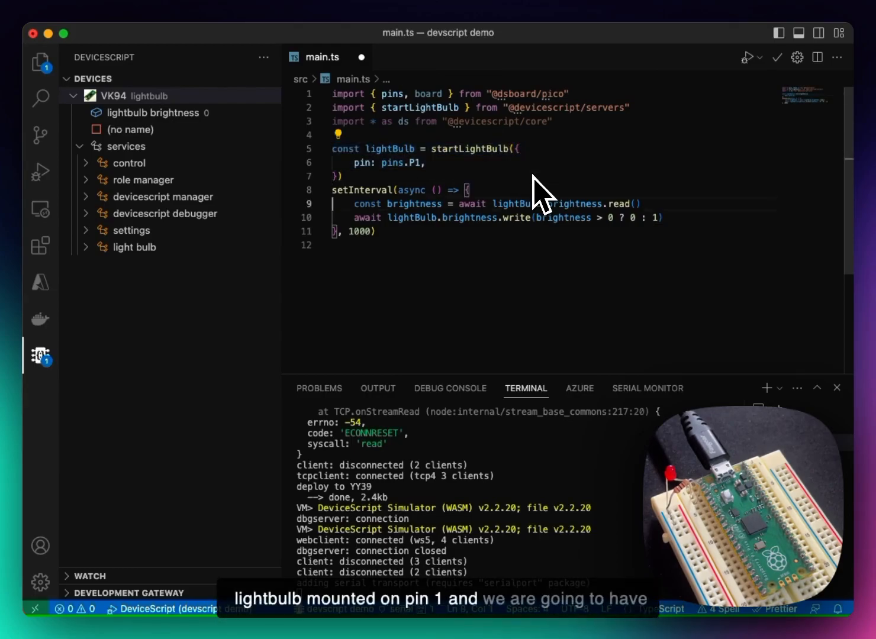
drag(352, 203, 382, 231)
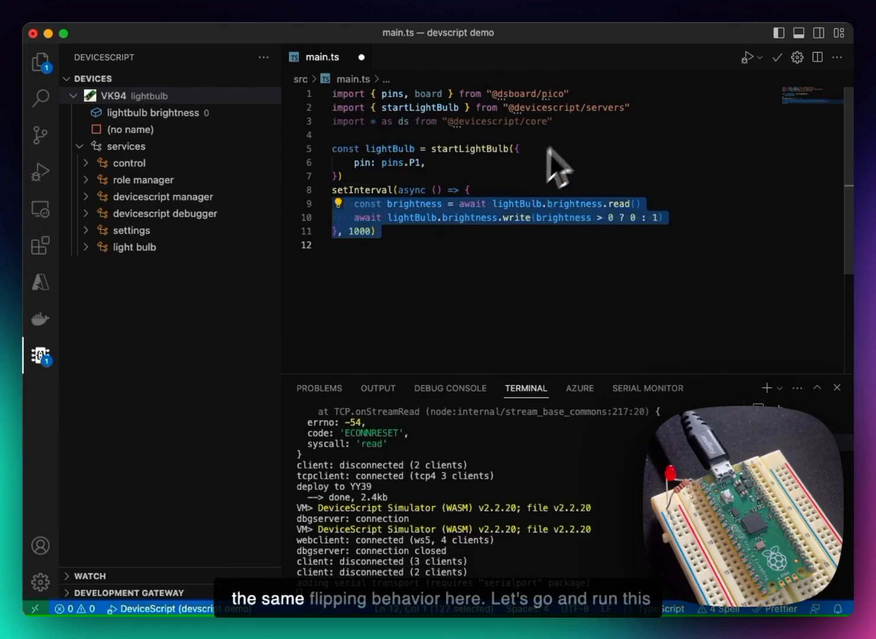
Run the program and deploy it to the VK94 Raspberry Pi Pico.
click(747, 57)
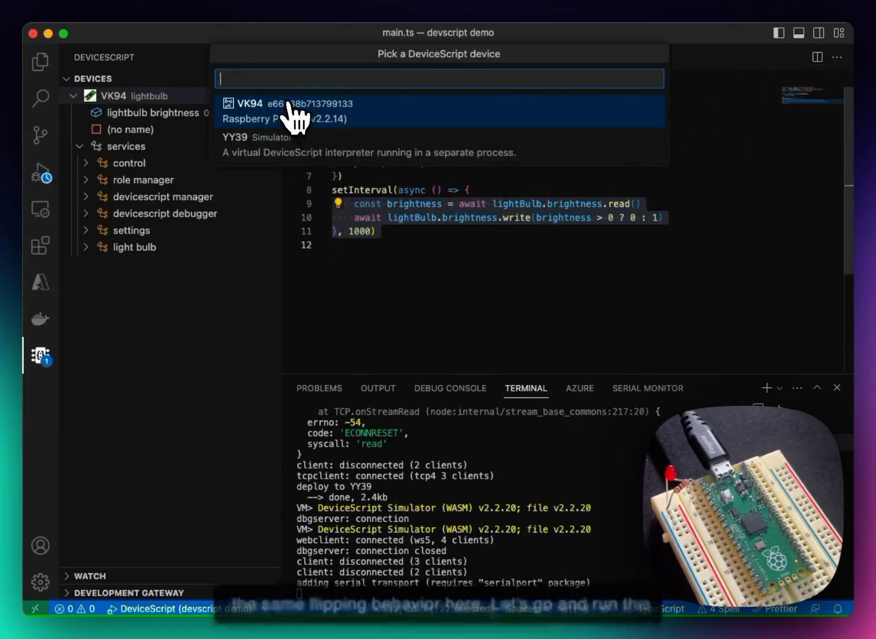
click(280, 104)
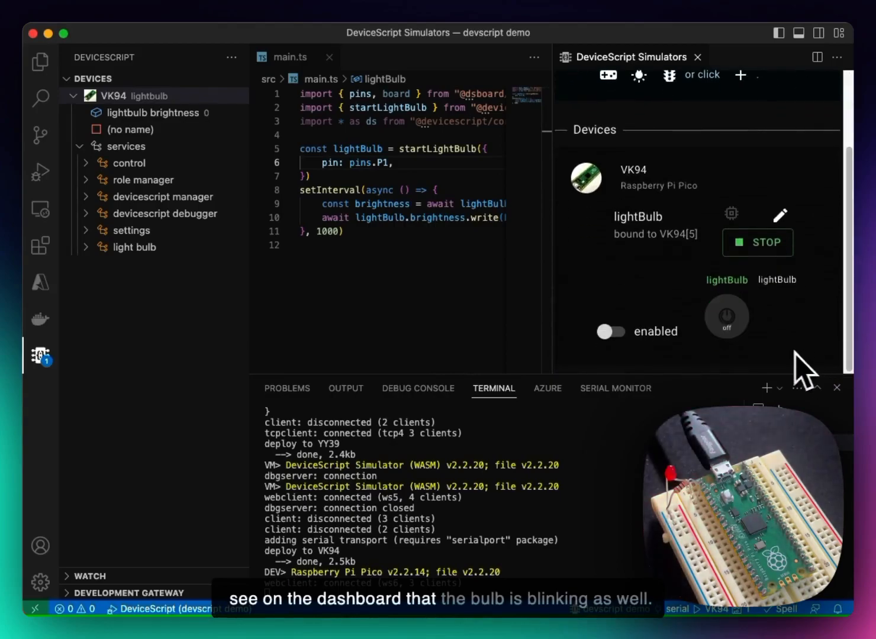
mouse_move(769, 361)
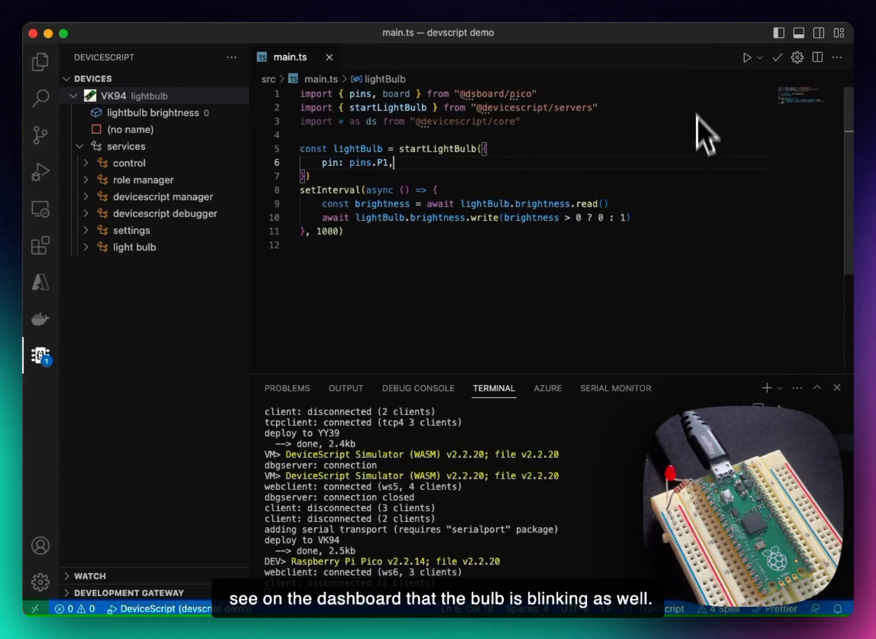
mouse_move(712, 174)
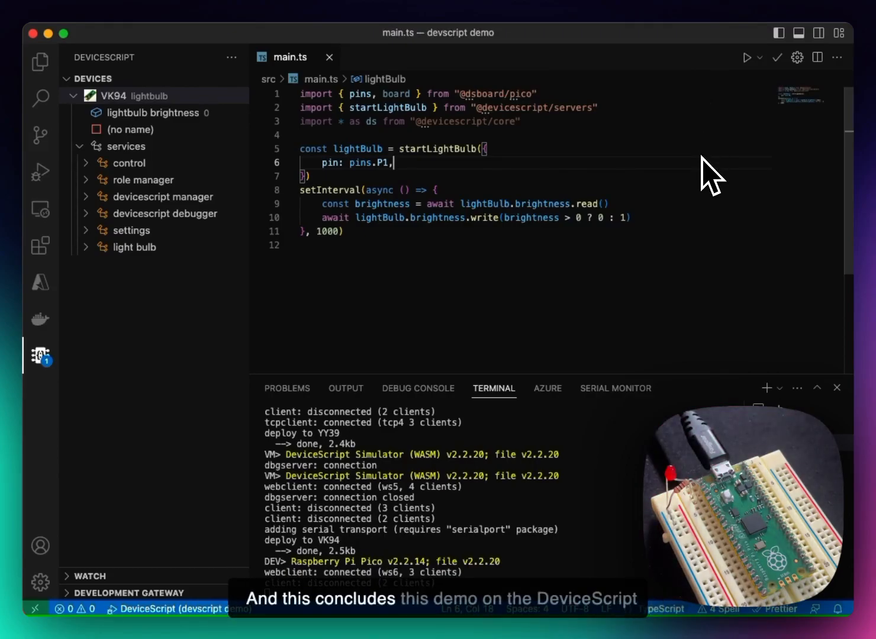